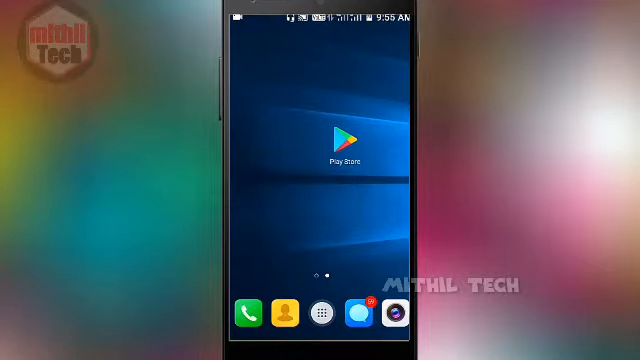
Search the Play Store for 'leena launcher' to find Leena Desktop UI.
left_click(346, 140)
type("leena la")
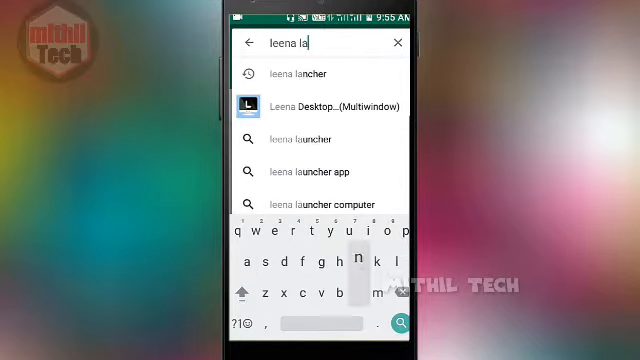
type("ncher")
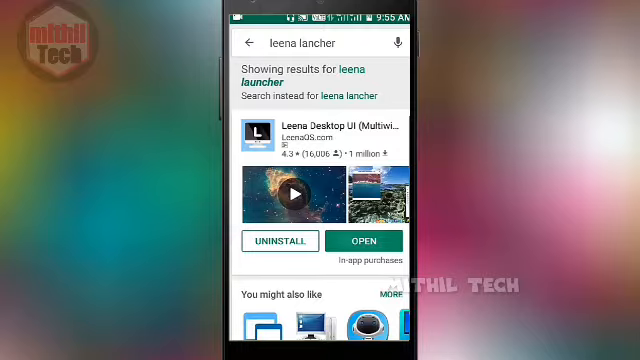
left_click(383, 241)
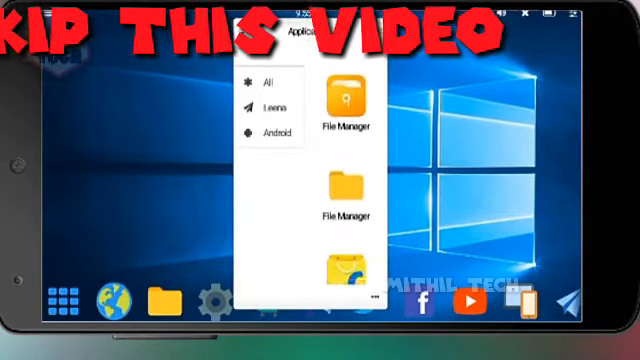
Scroll the Leena Desktop UI app list to find YouTube.
scroll("down", 3)
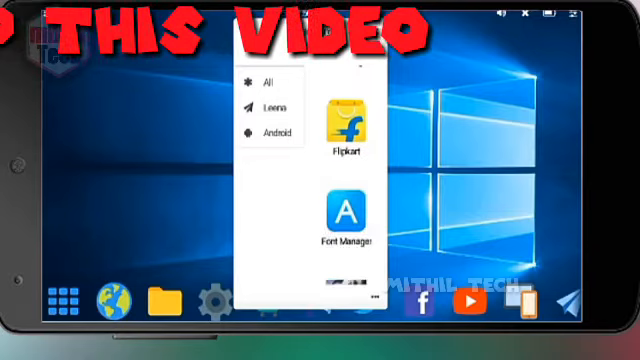
scroll("down", 3)
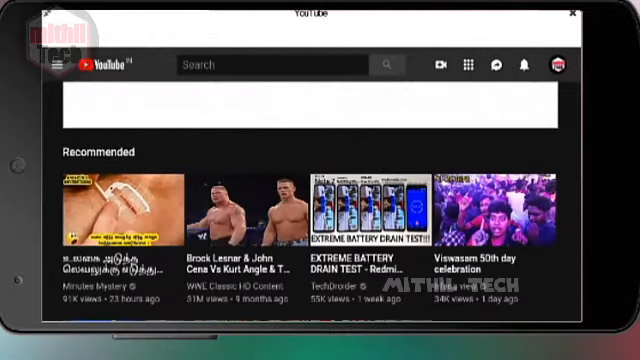
Scroll down through the YouTube home feed of recommended videos.
scroll("down", 3)
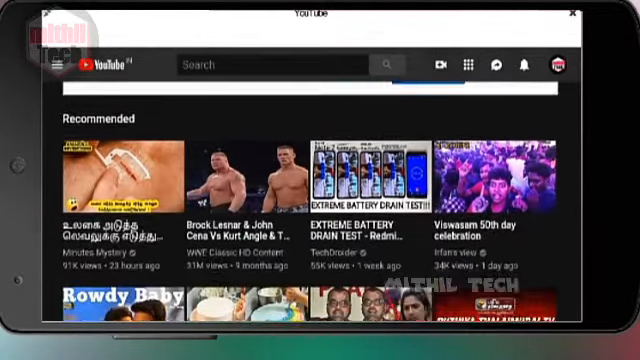
scroll("down", 3)
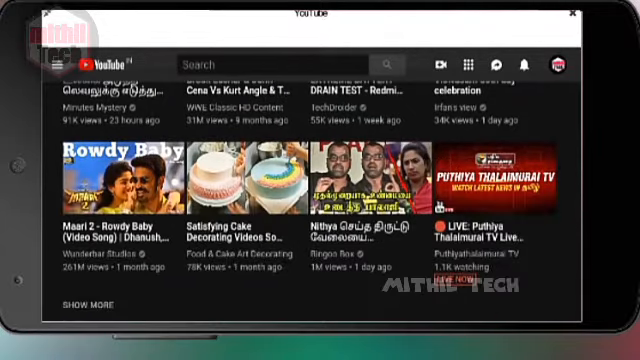
scroll("down", 3)
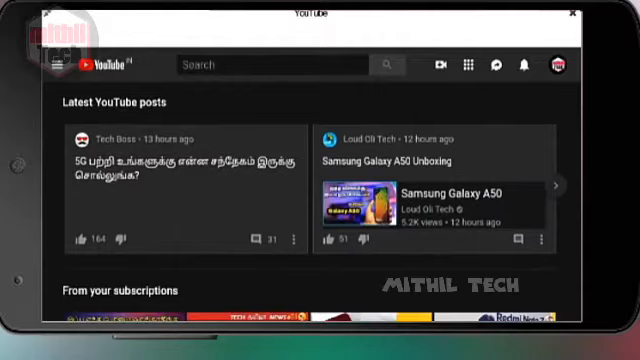
scroll("down", 3)
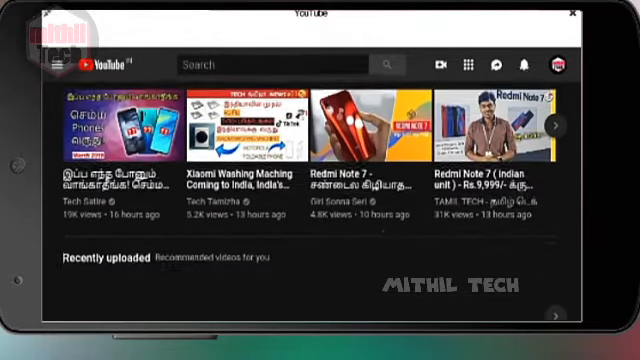
scroll("down", 3)
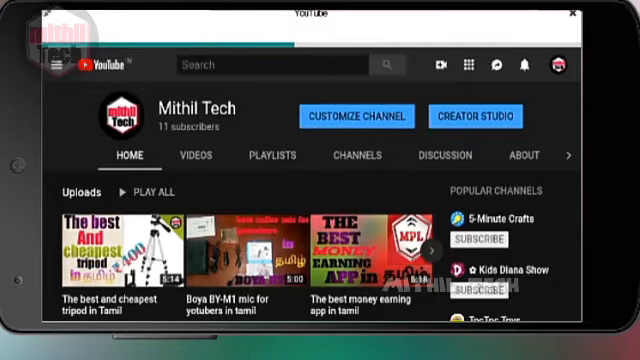
Open Creator Studio and scroll the Videos list to the tripod video.
left_click(476, 116)
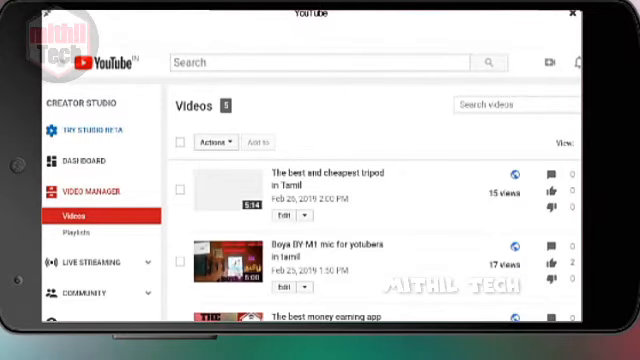
scroll("down", 3)
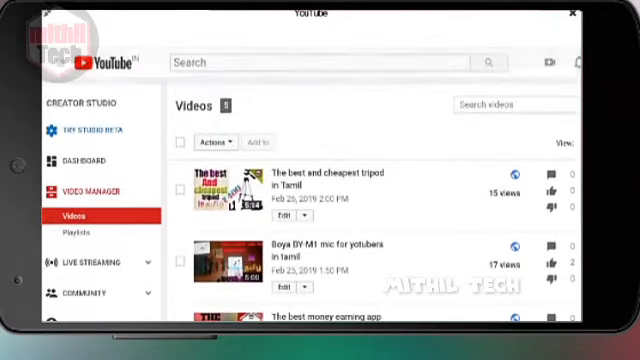
scroll("down", 3)
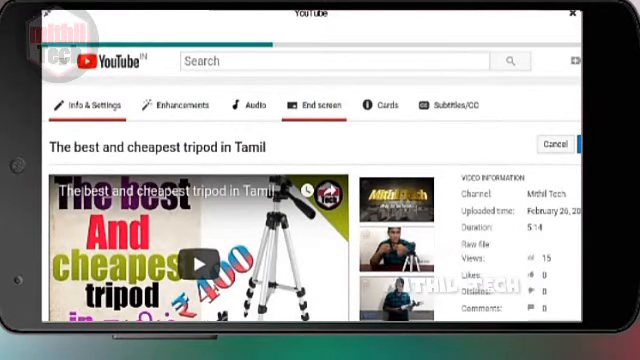
Open the tripod video's End screen tab and scroll to its elements.
left_click(316, 103)
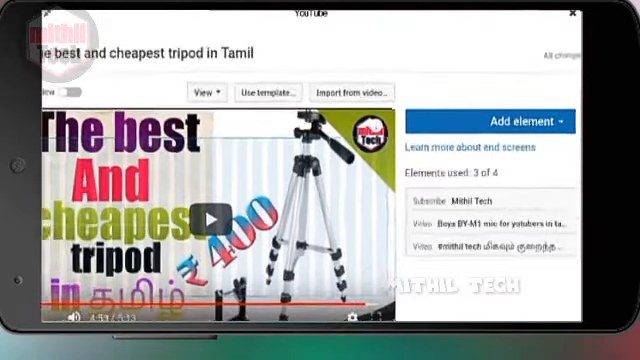
scroll("down", 3)
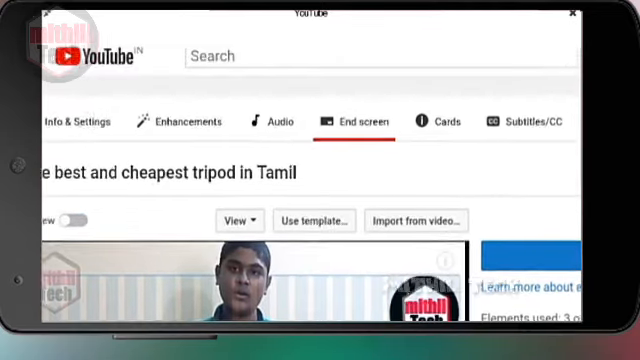
scroll("down", 3)
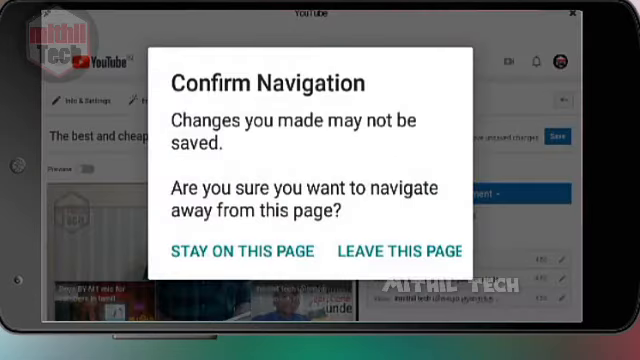
left_click(247, 250)
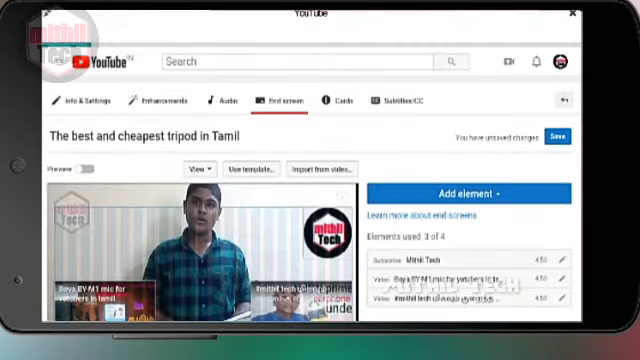